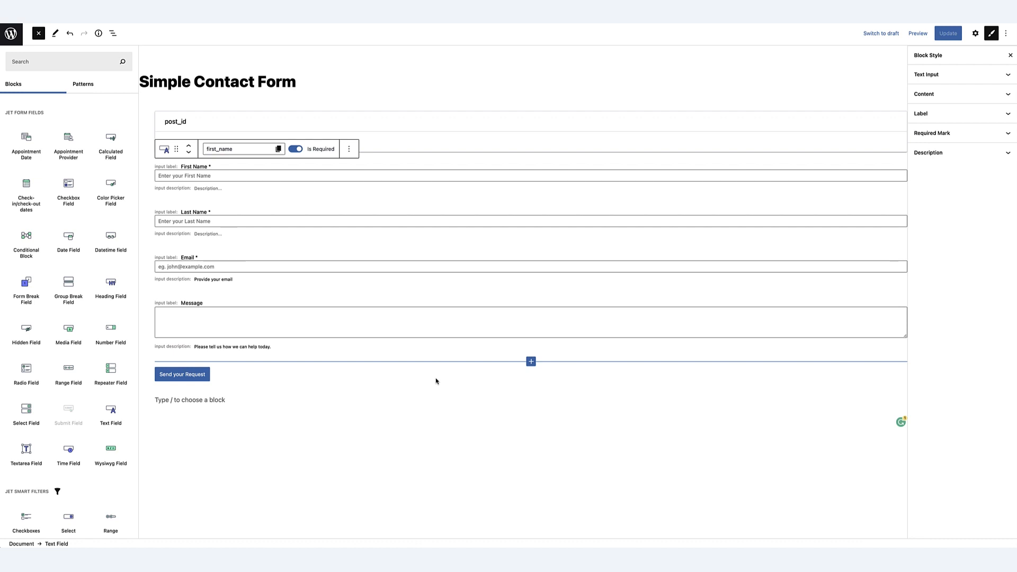
mouse_move(21, 118)
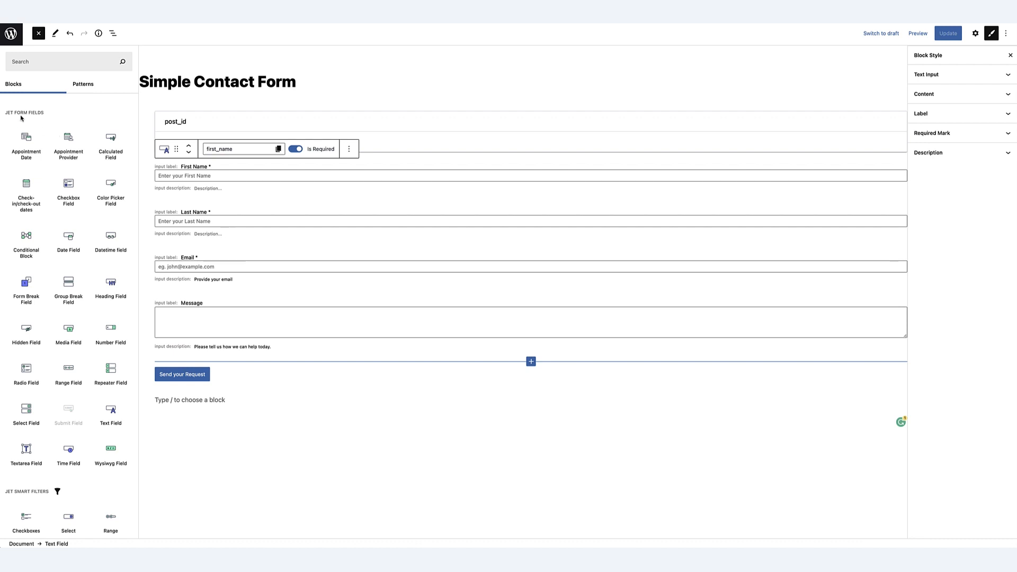
mouse_move(22, 133)
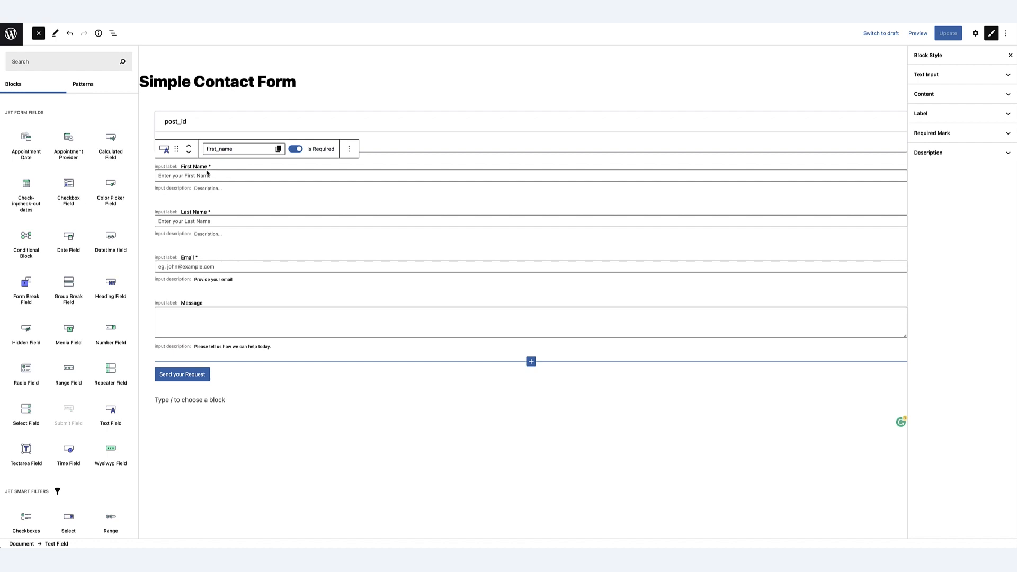
mouse_move(209, 186)
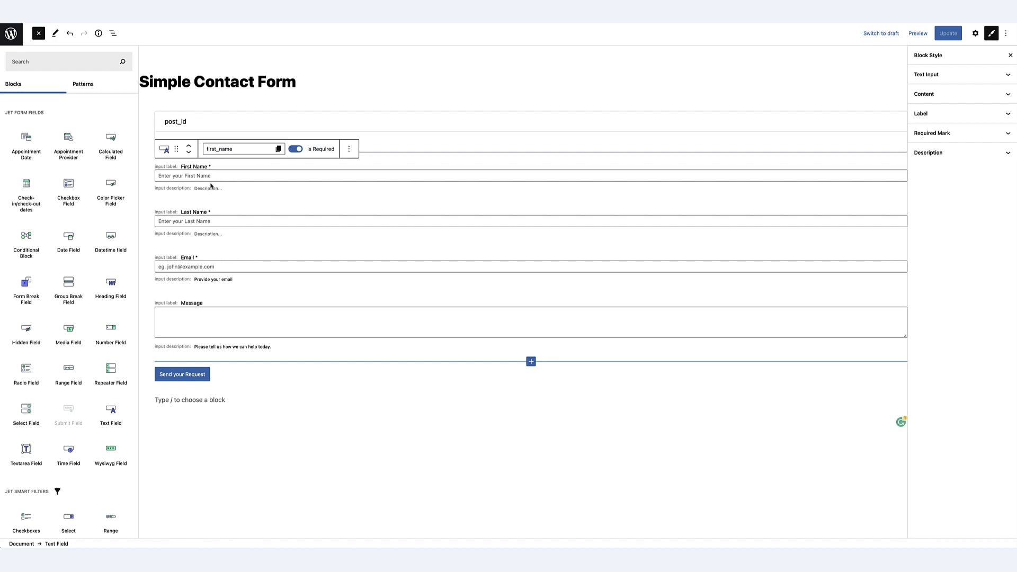
mouse_move(198, 267)
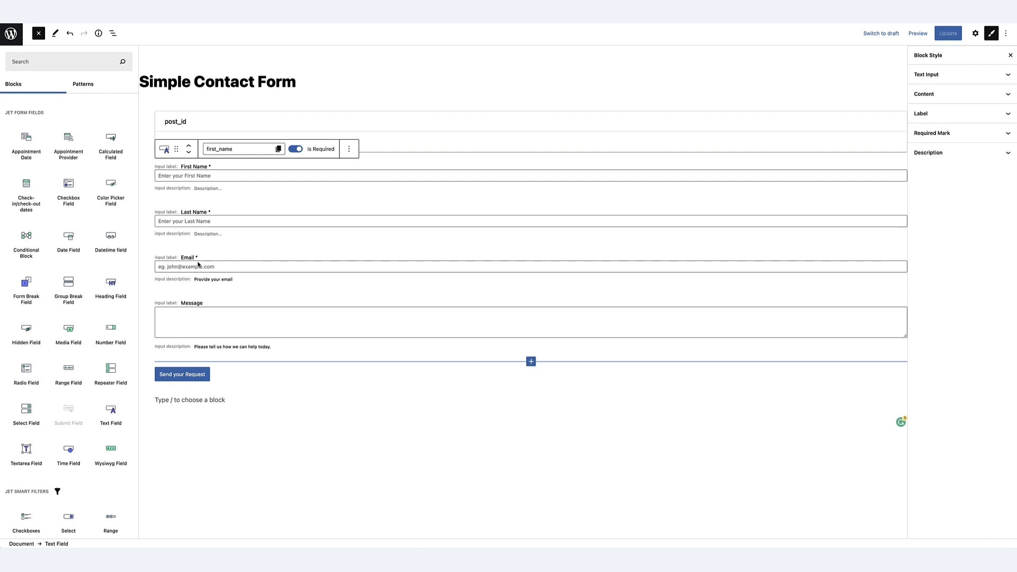
mouse_move(198, 320)
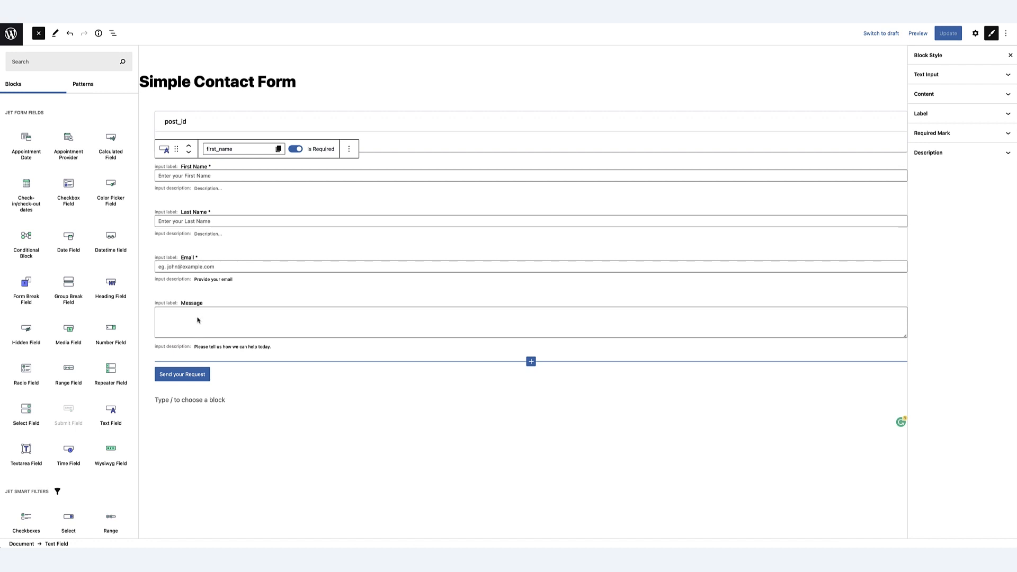
mouse_move(192, 378)
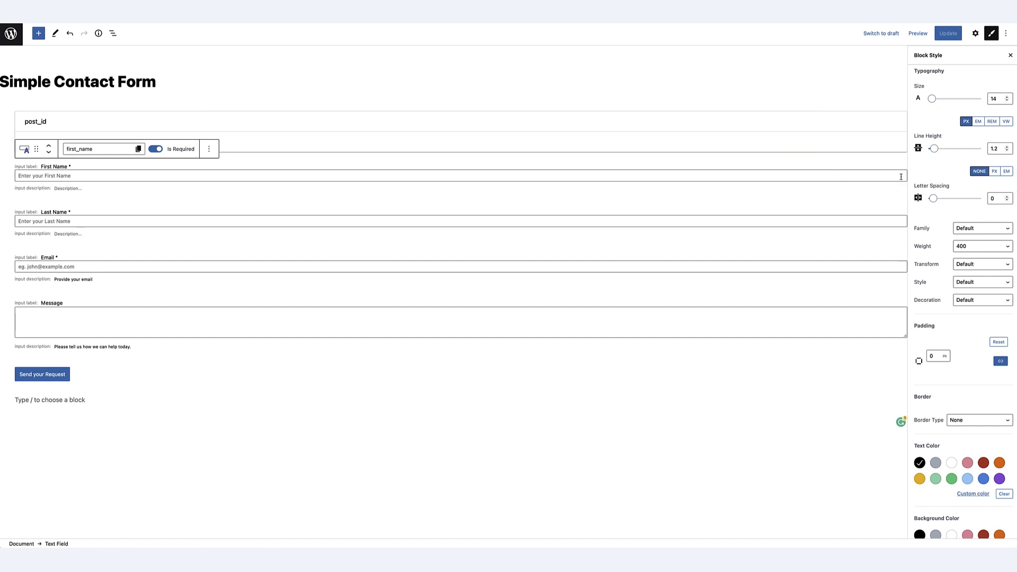
mouse_move(943, 198)
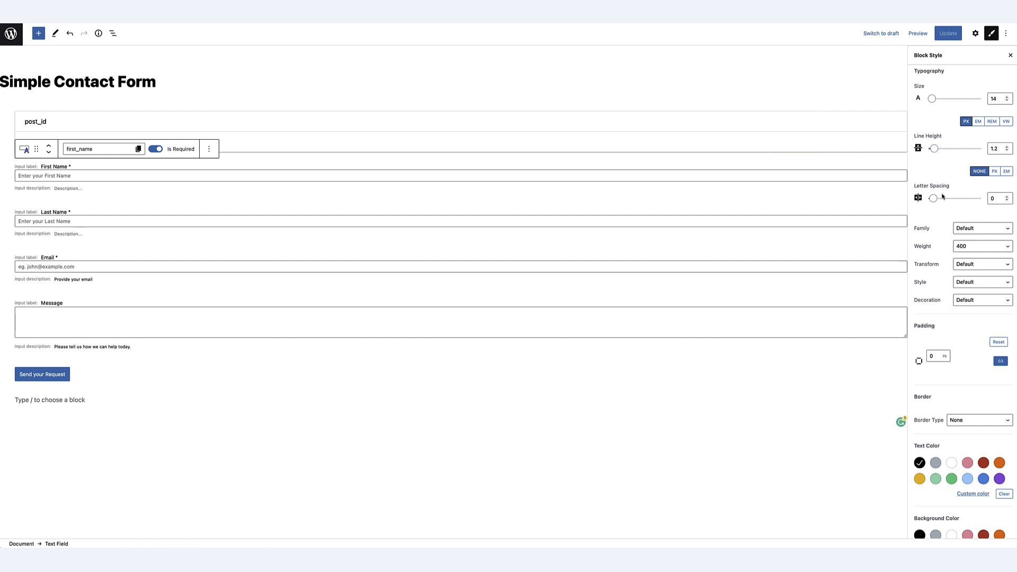
Scroll the Block Style sidebar to reveal the First Name input's Typography, Padding, Border and Color settings.
scroll(down, 3)
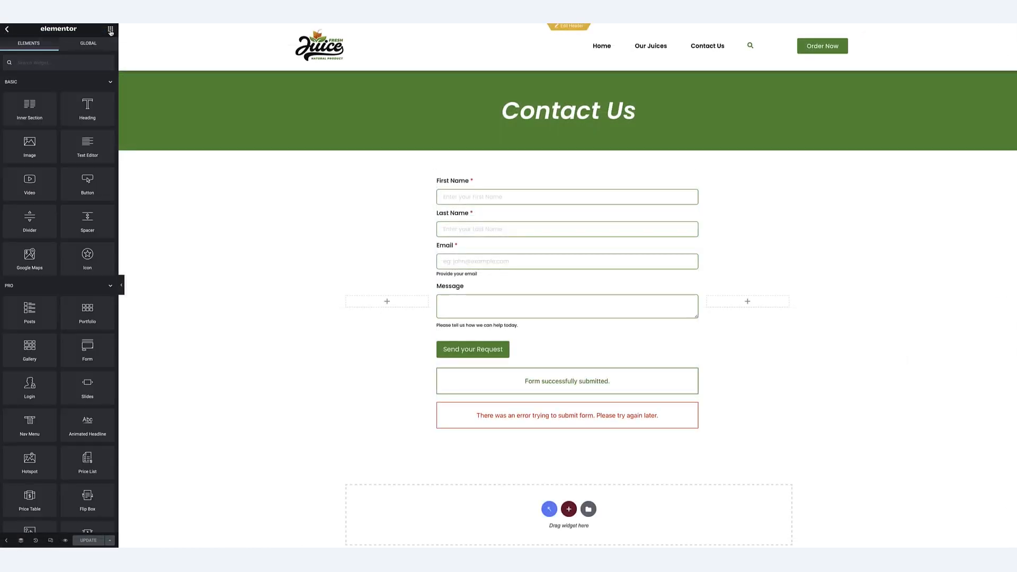
Search the Elements panel for 'jetform' and choose the JetForm widget.
text(jetform)
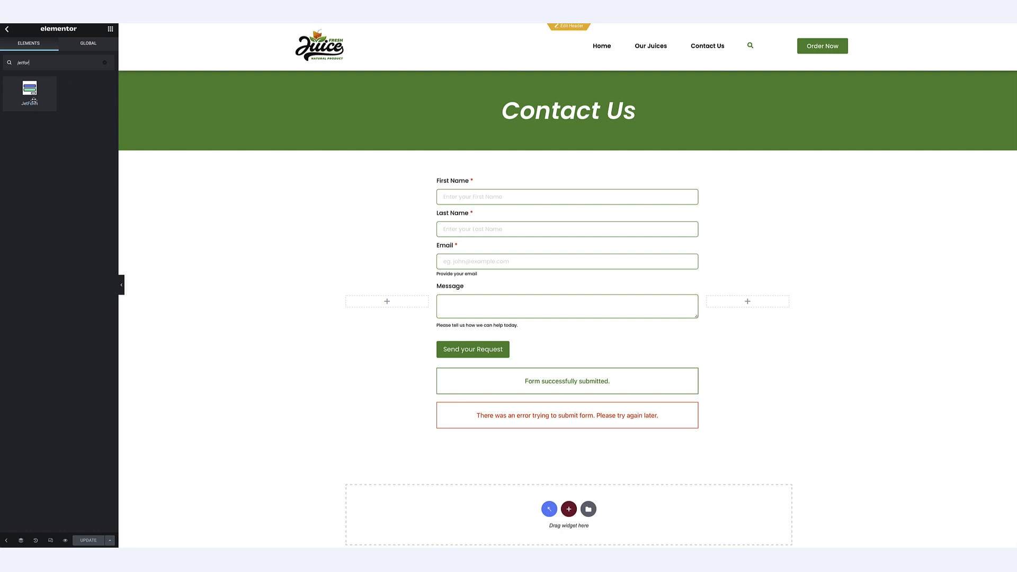
click(567, 293)
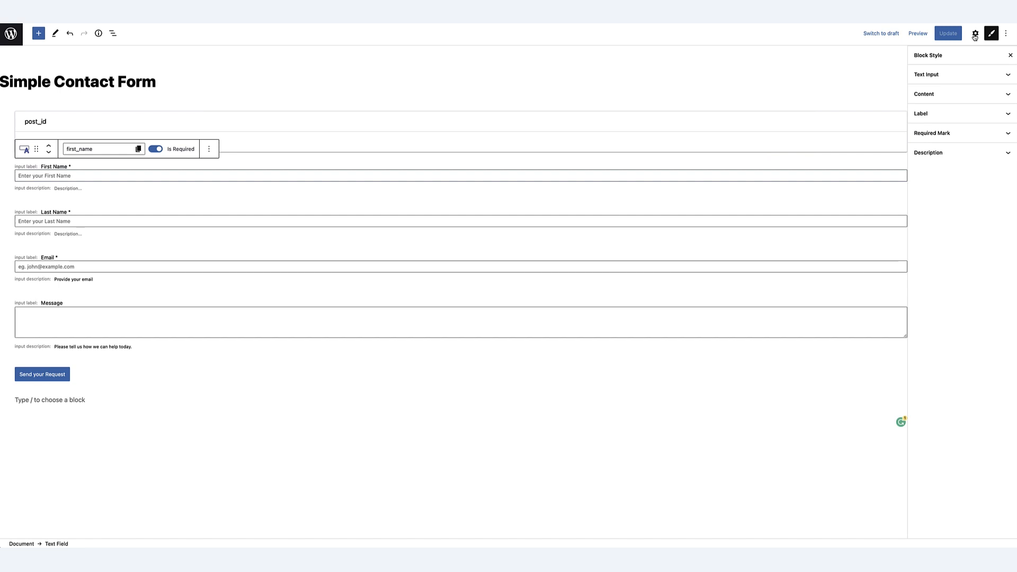
Show the Block settings for the First Name Text Field, with its General and Field Settings.
click(975, 33)
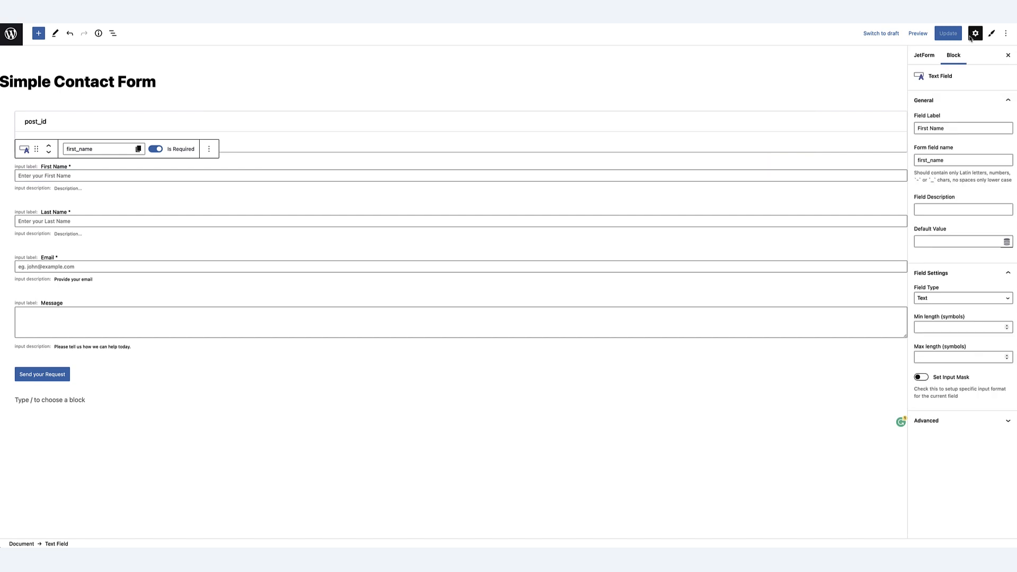
click(924, 55)
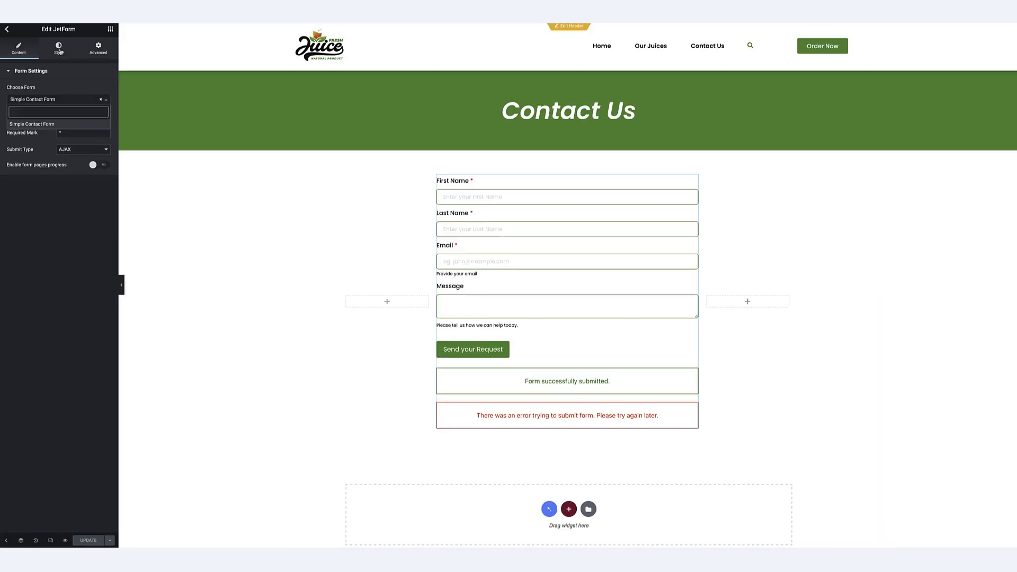
Switch the JetForm widget to Style and expand the Label section with its required-mark colour.
click(59, 47)
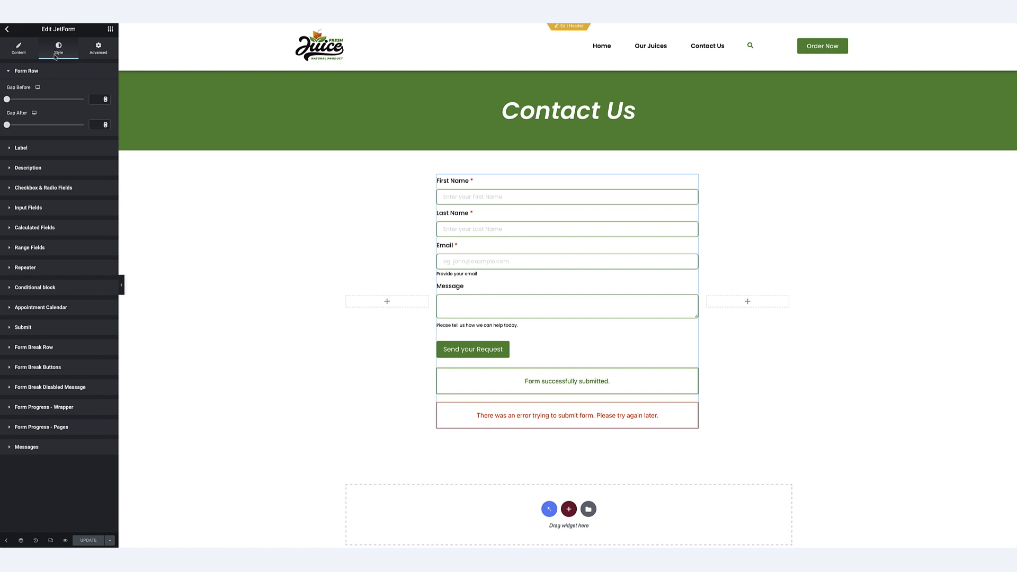
mouse_move(47, 148)
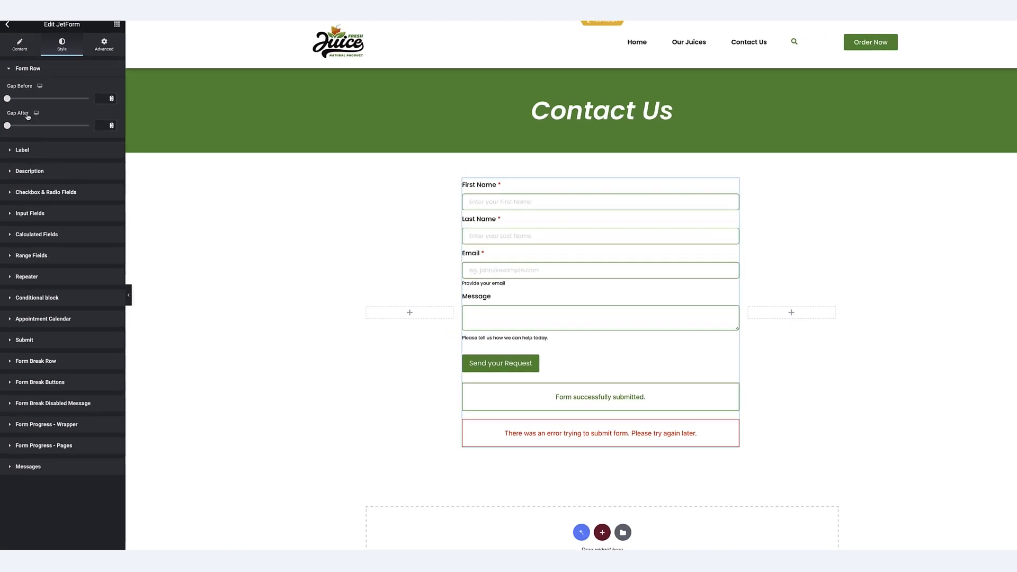
click(23, 150)
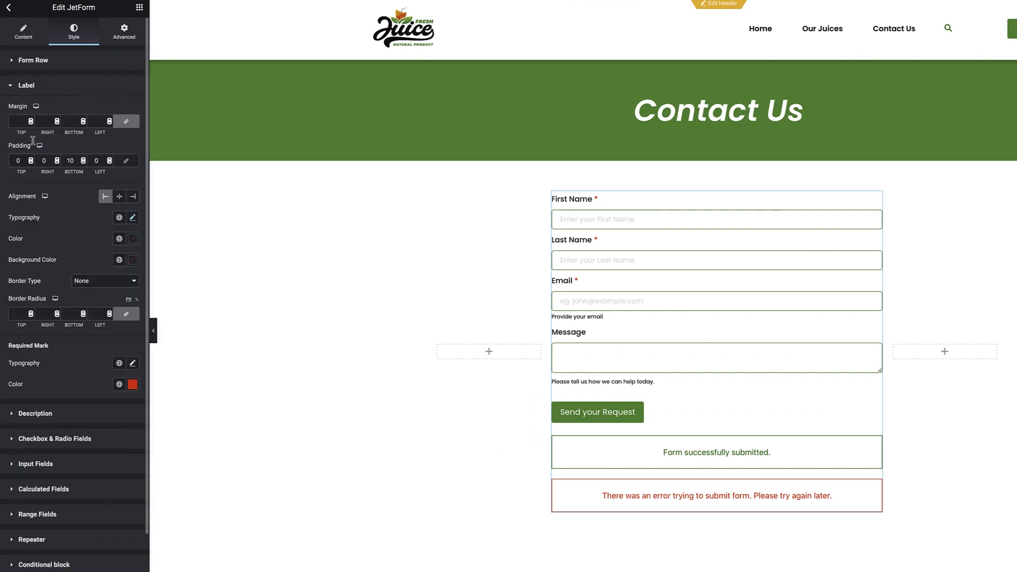
mouse_move(119, 217)
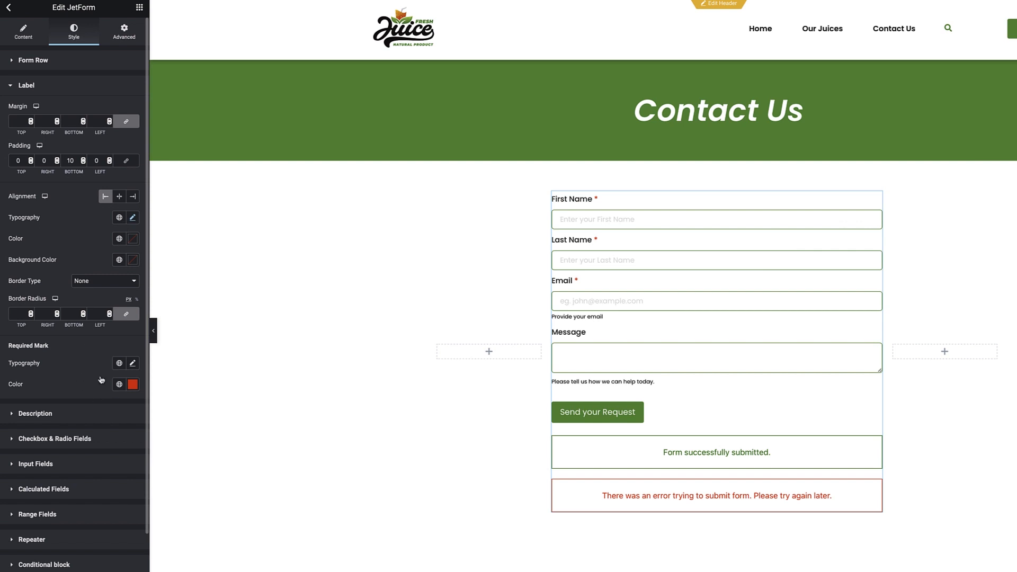
click(27, 85)
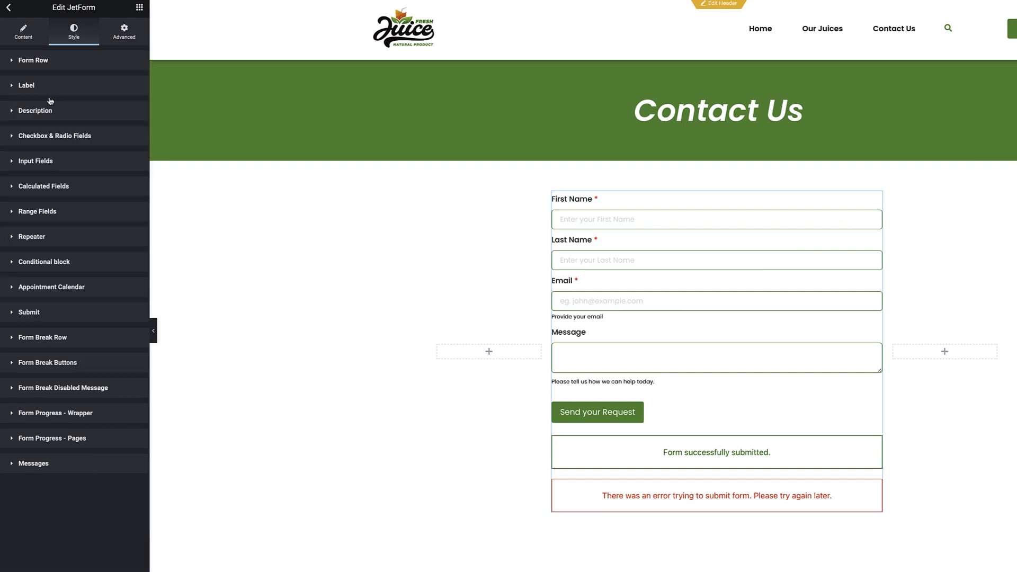
click(35, 110)
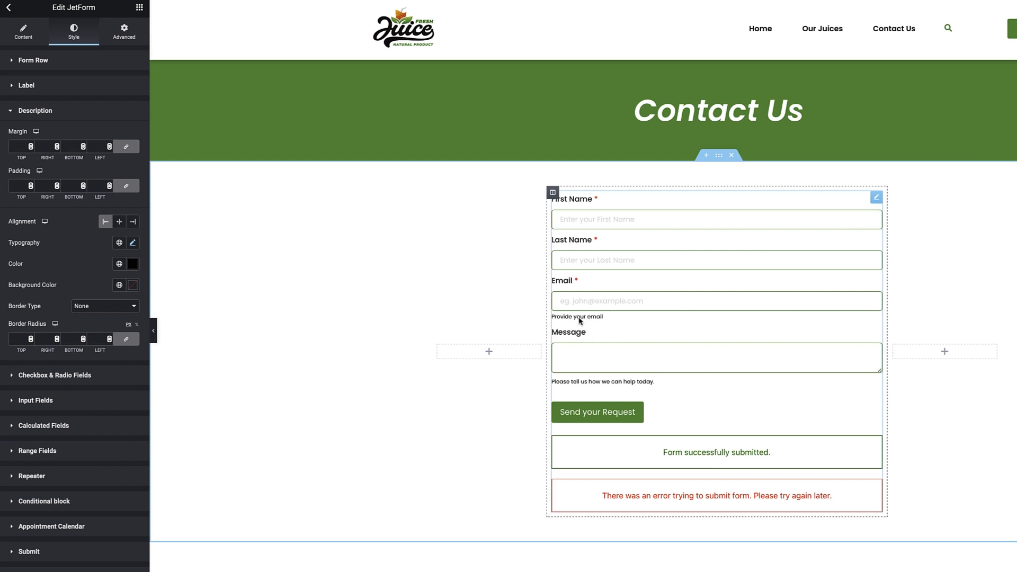
click(35, 110)
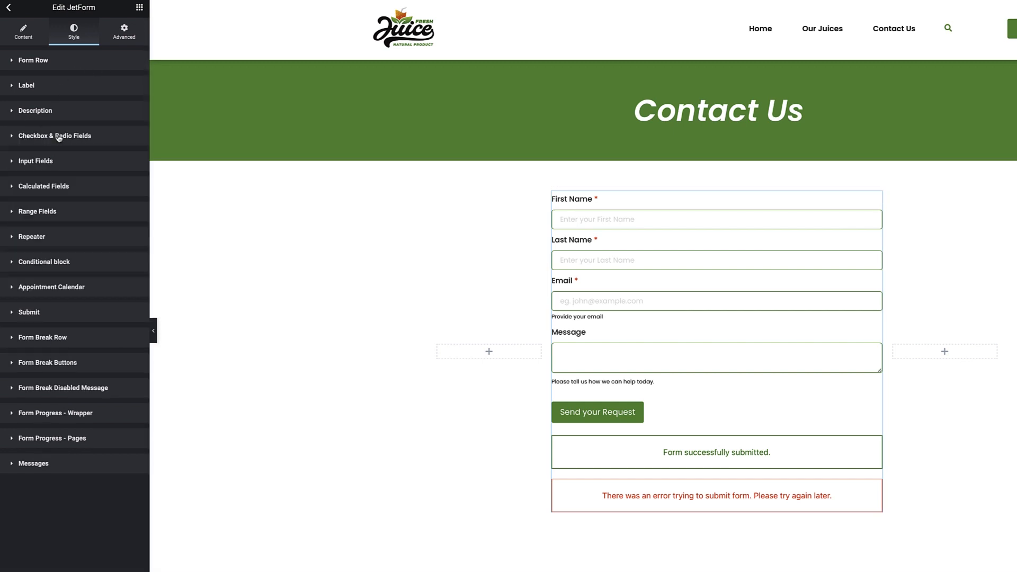
mouse_move(54, 163)
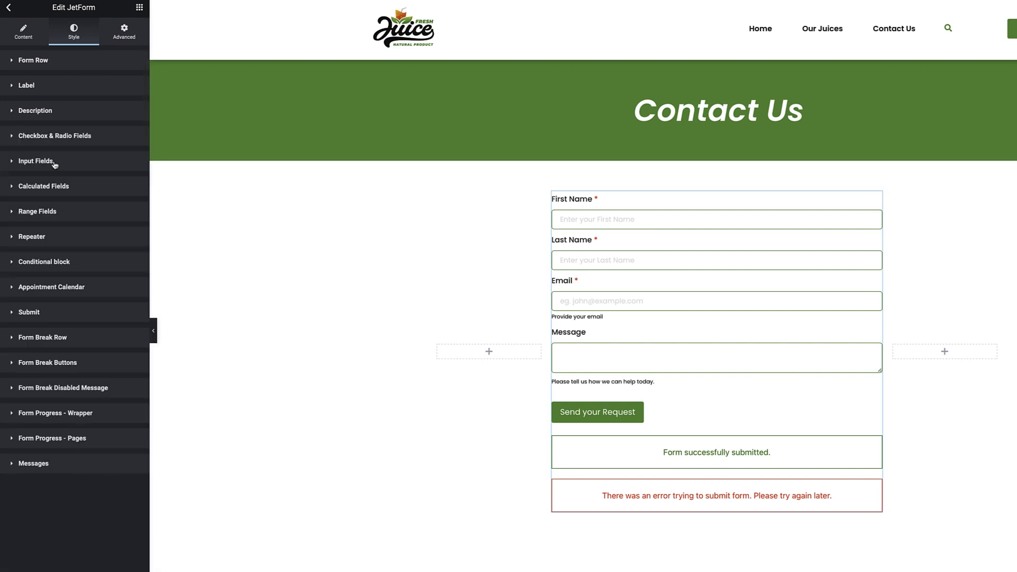
click(43, 187)
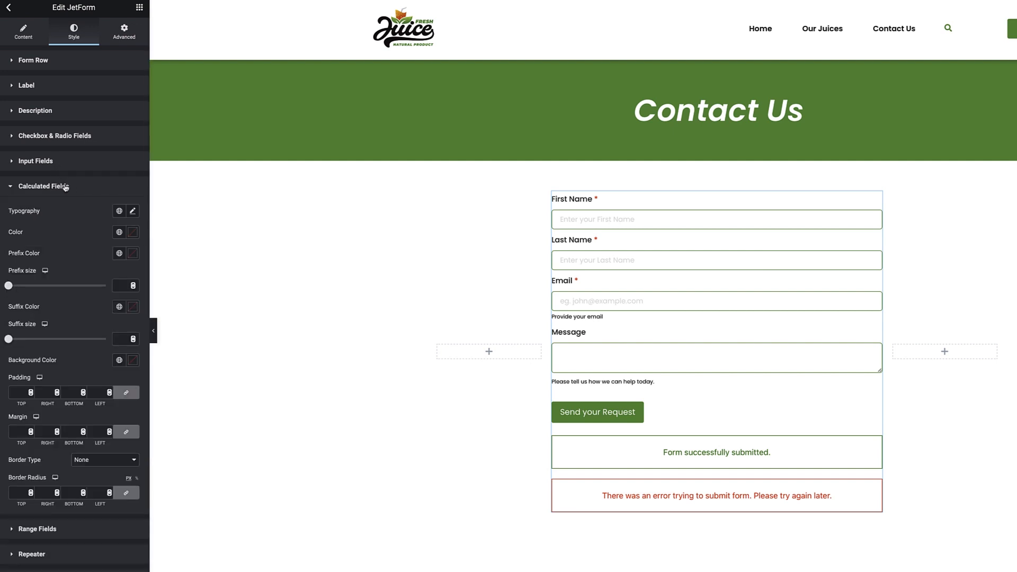
click(44, 187)
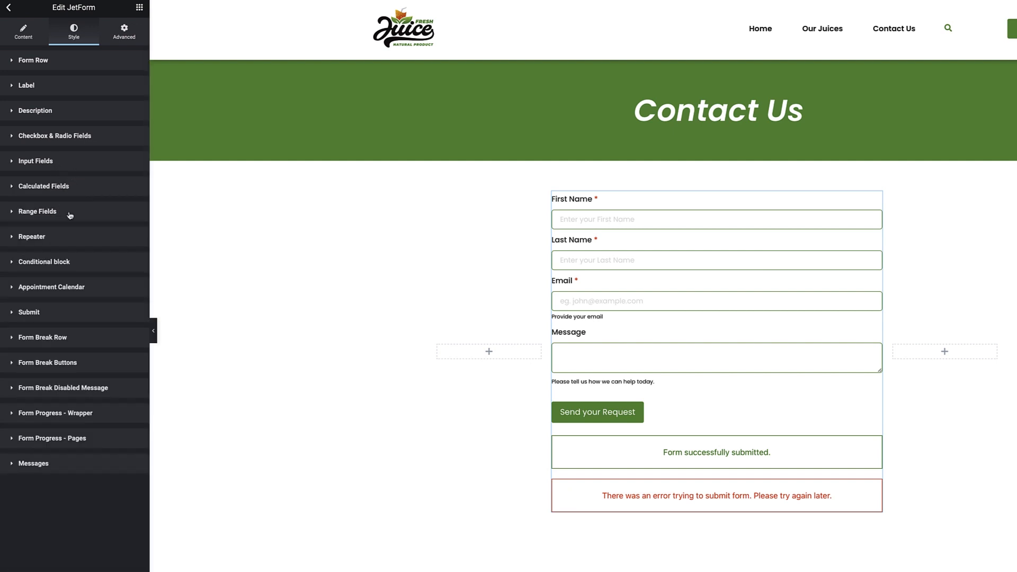
mouse_move(82, 264)
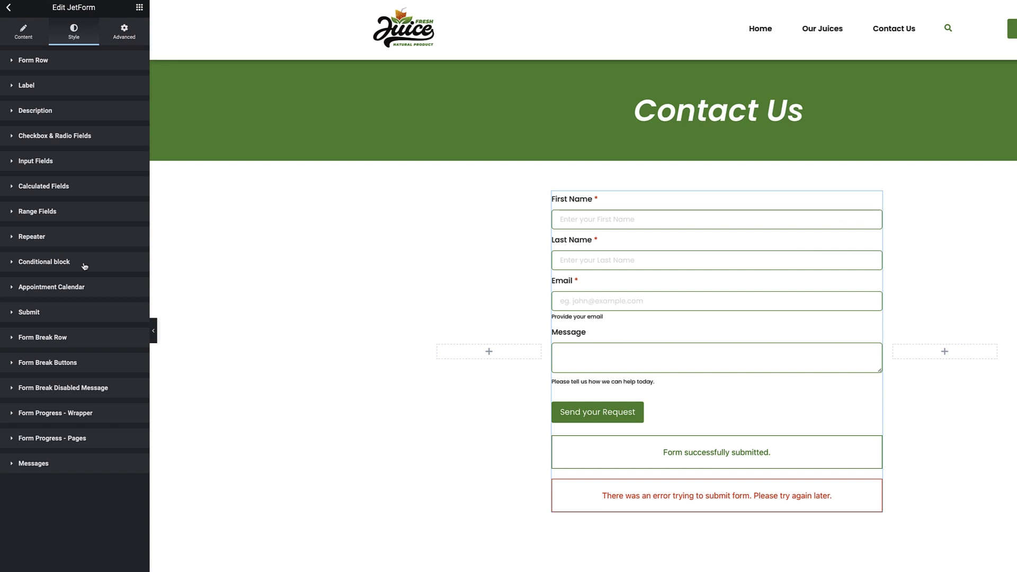
mouse_move(45, 317)
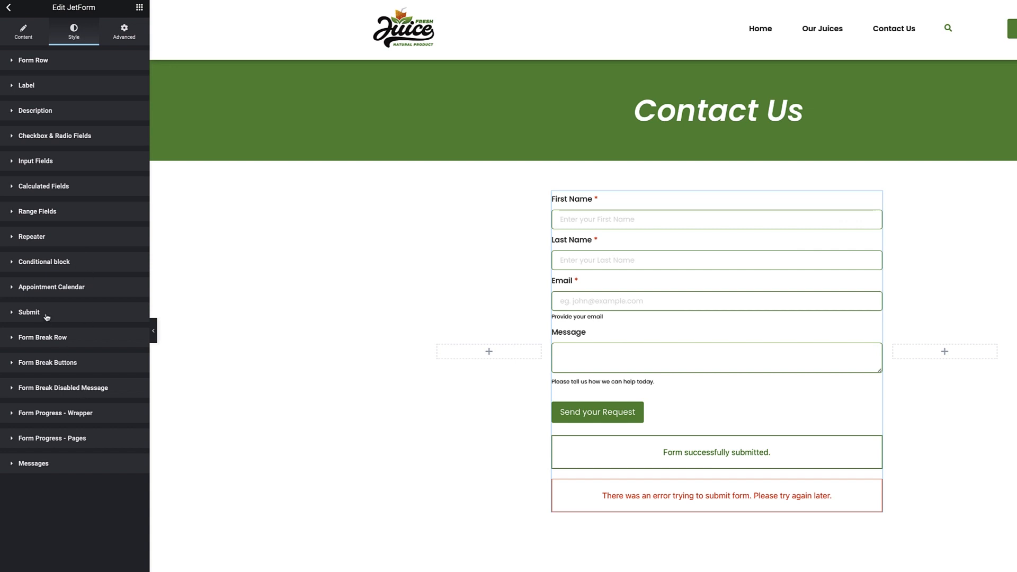
Expand the Submit style section to check the button options, then collapse it.
click(29, 312)
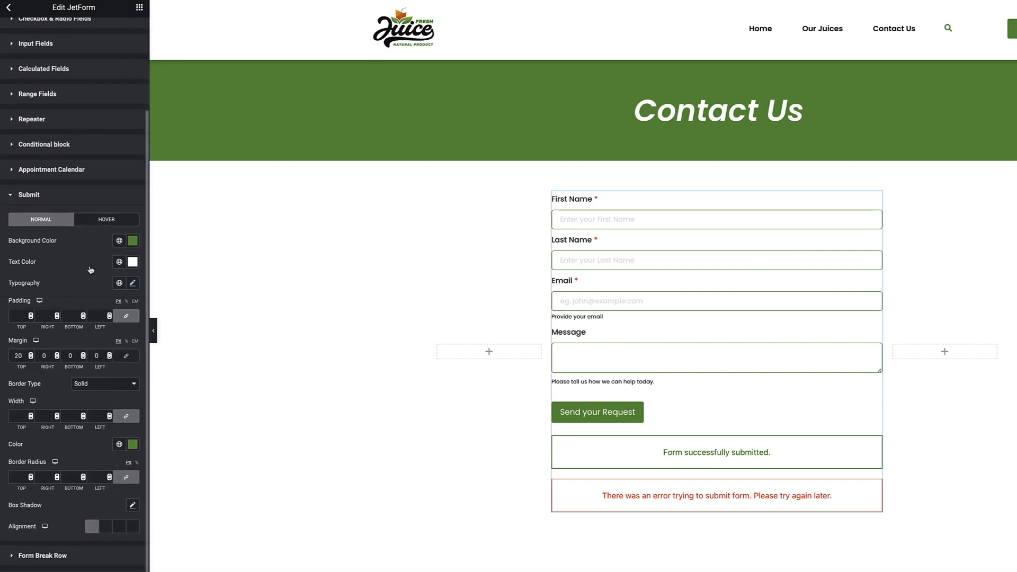
mouse_move(106, 219)
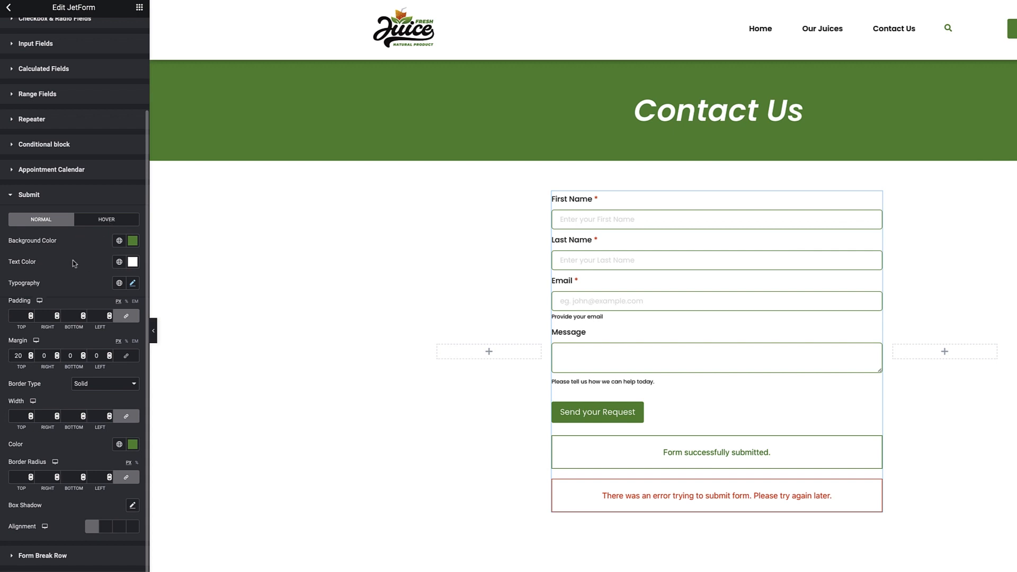
mouse_move(58, 198)
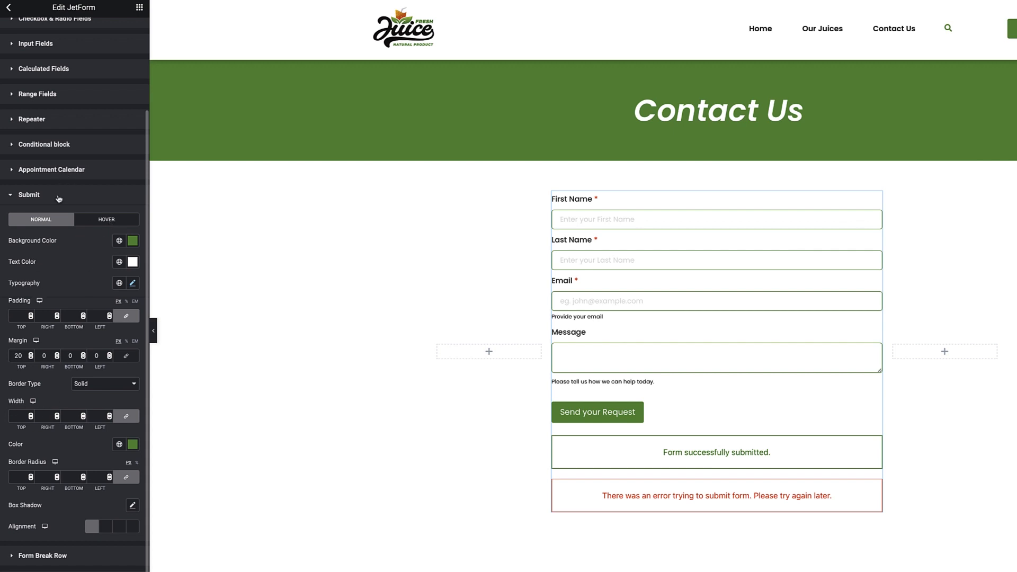
click(29, 195)
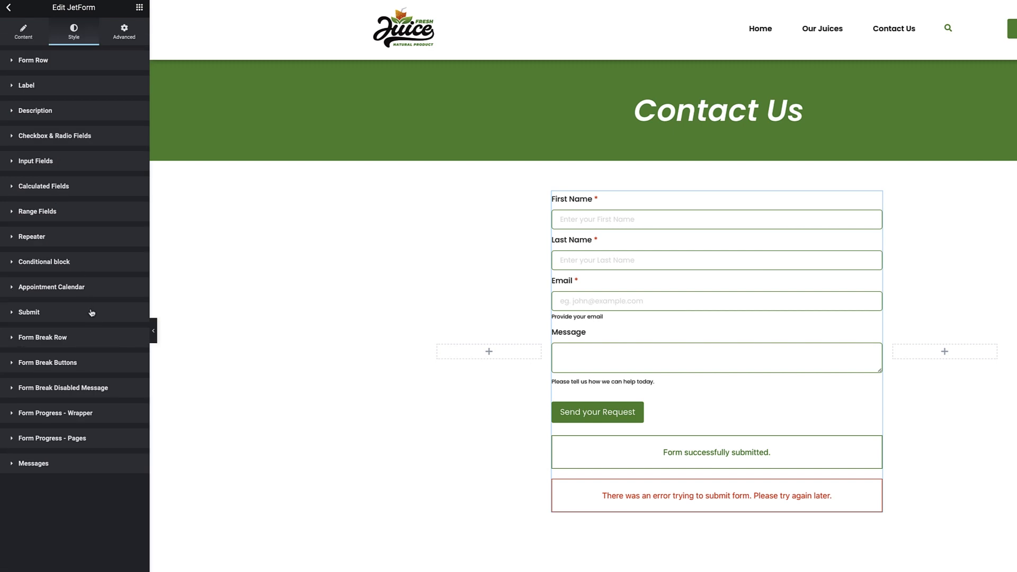
mouse_move(81, 338)
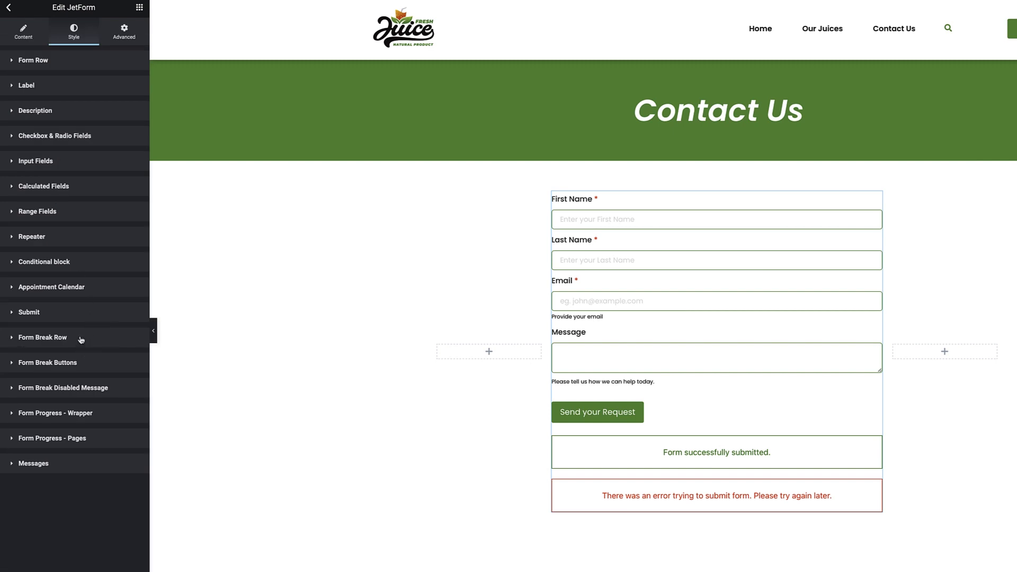
mouse_move(91, 342)
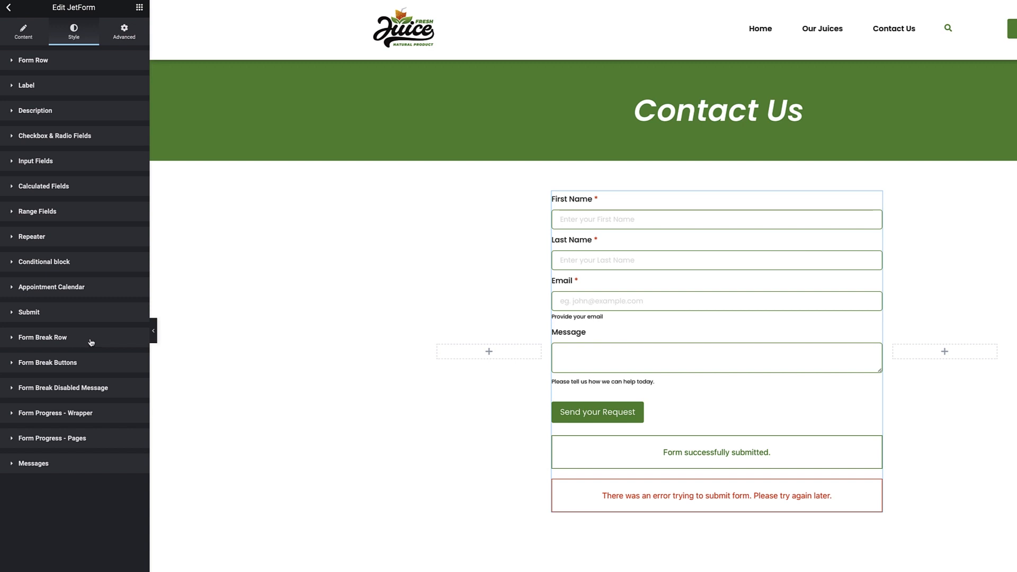
mouse_move(88, 366)
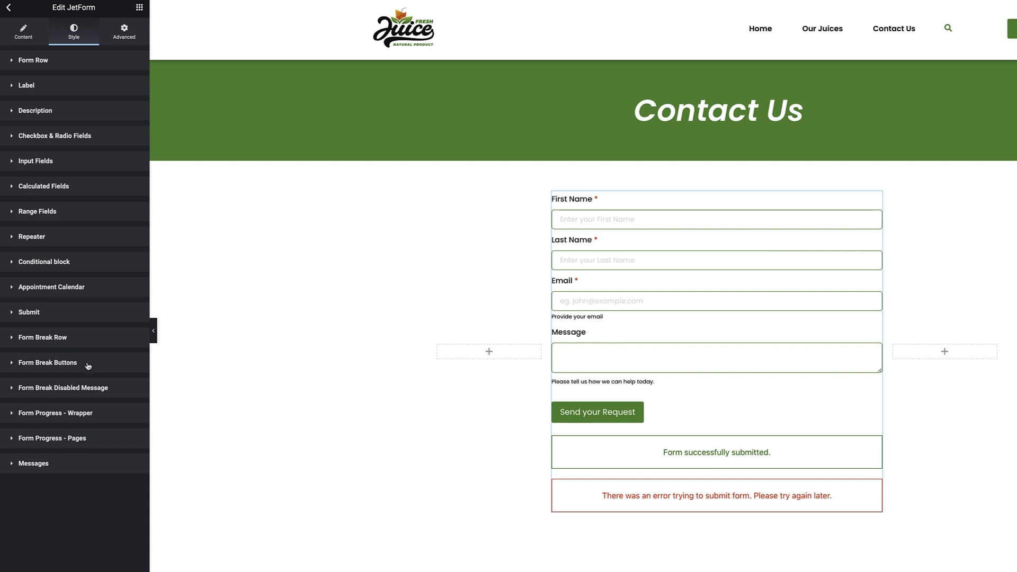
mouse_move(63, 322)
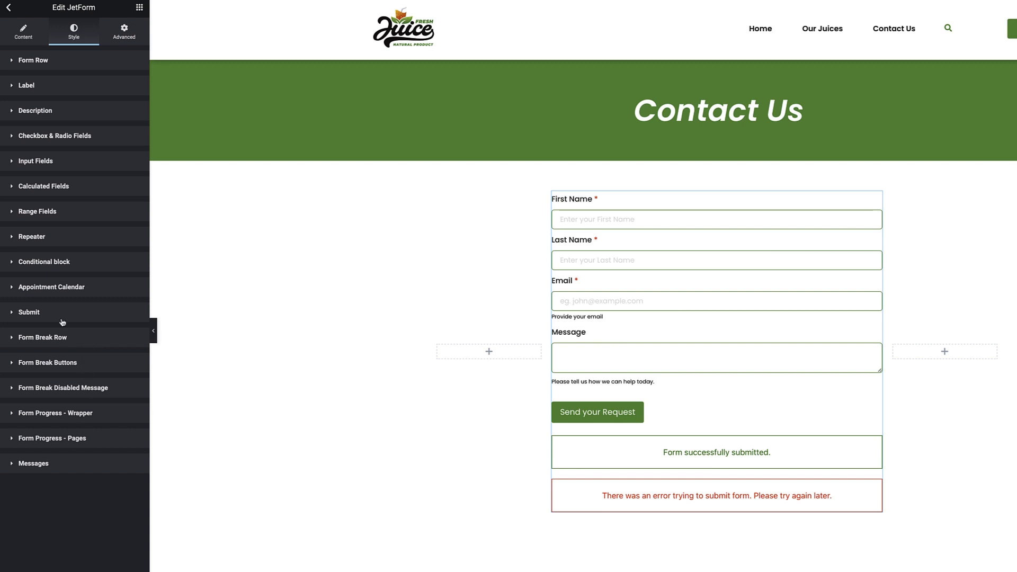
mouse_move(81, 367)
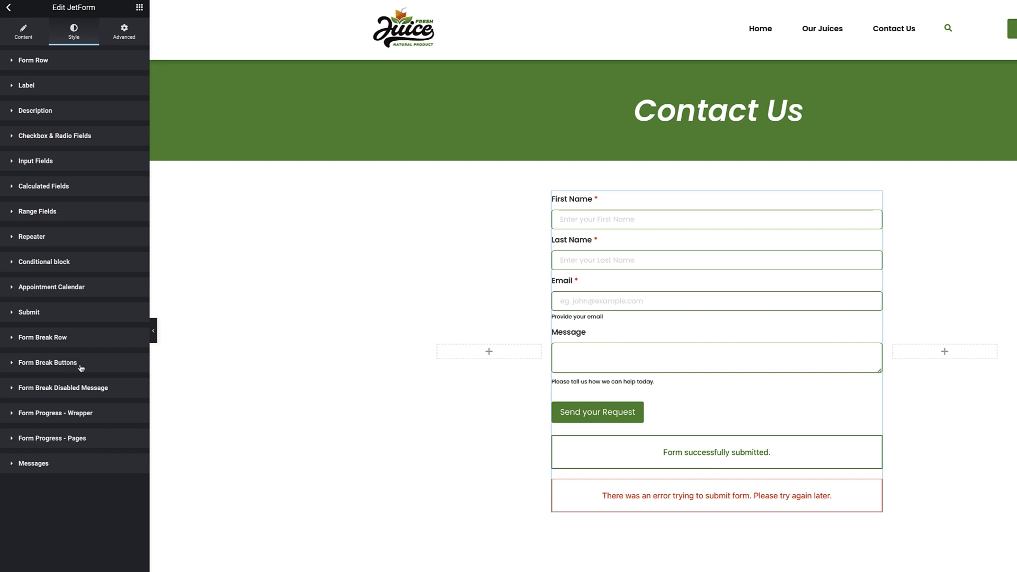
mouse_move(87, 446)
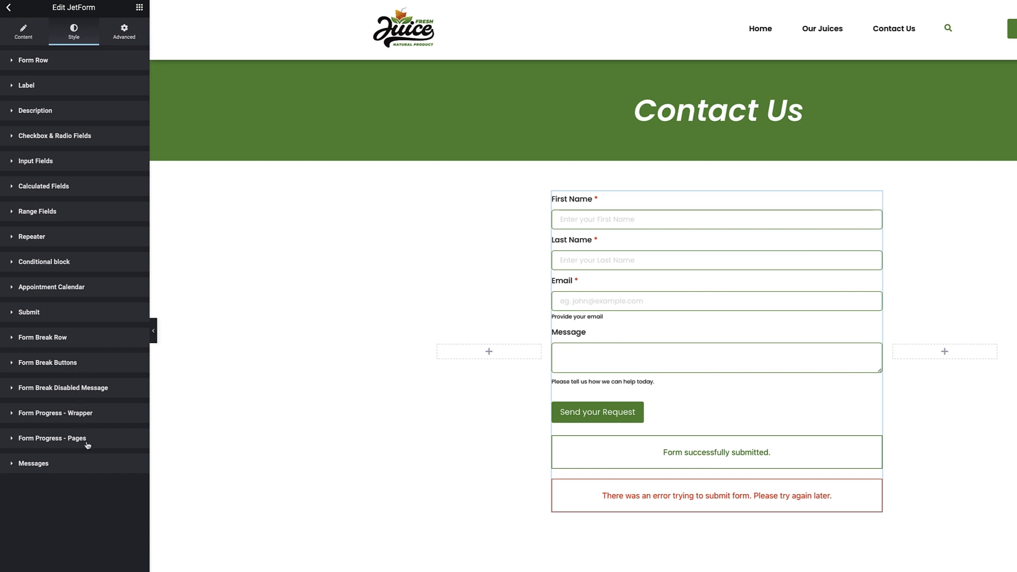
Expand the Messages style section and review the success and error message options.
click(33, 462)
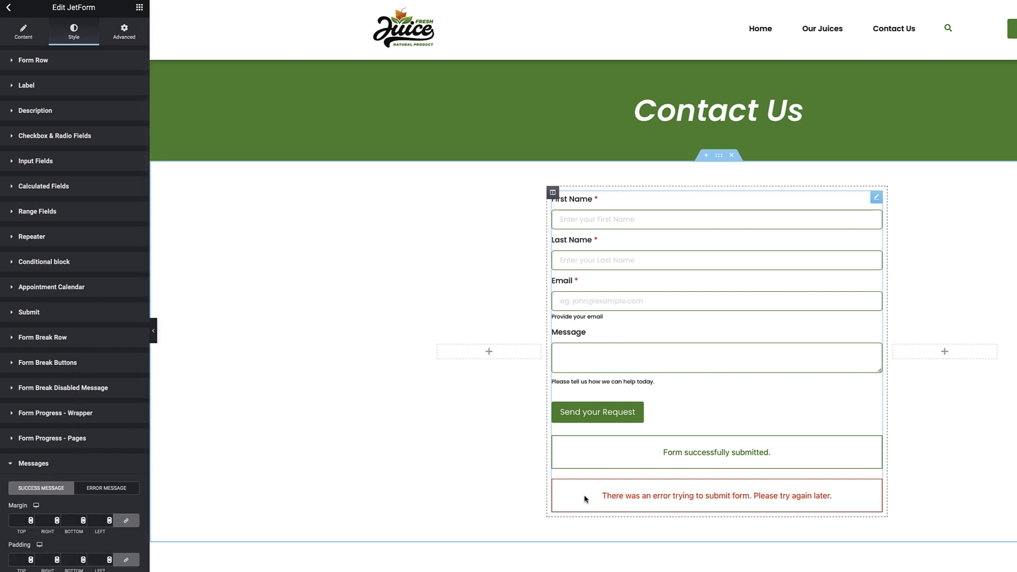
scroll(down, 3)
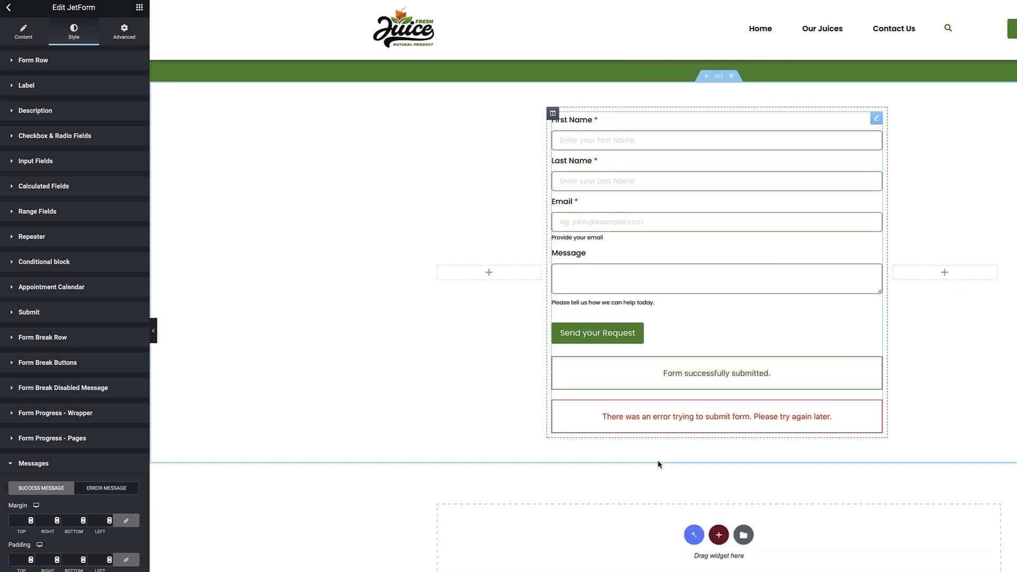
scroll(down, 3)
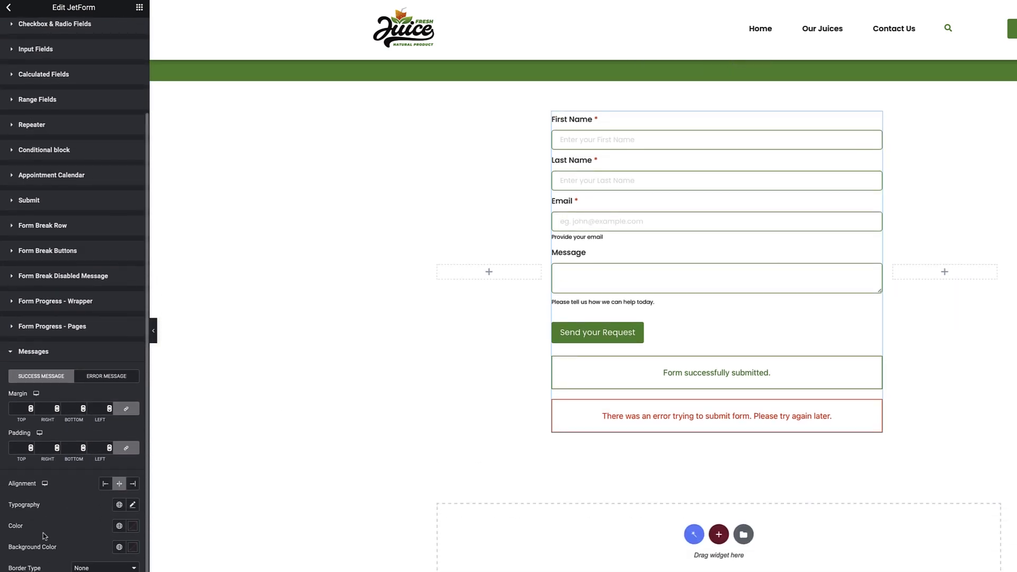